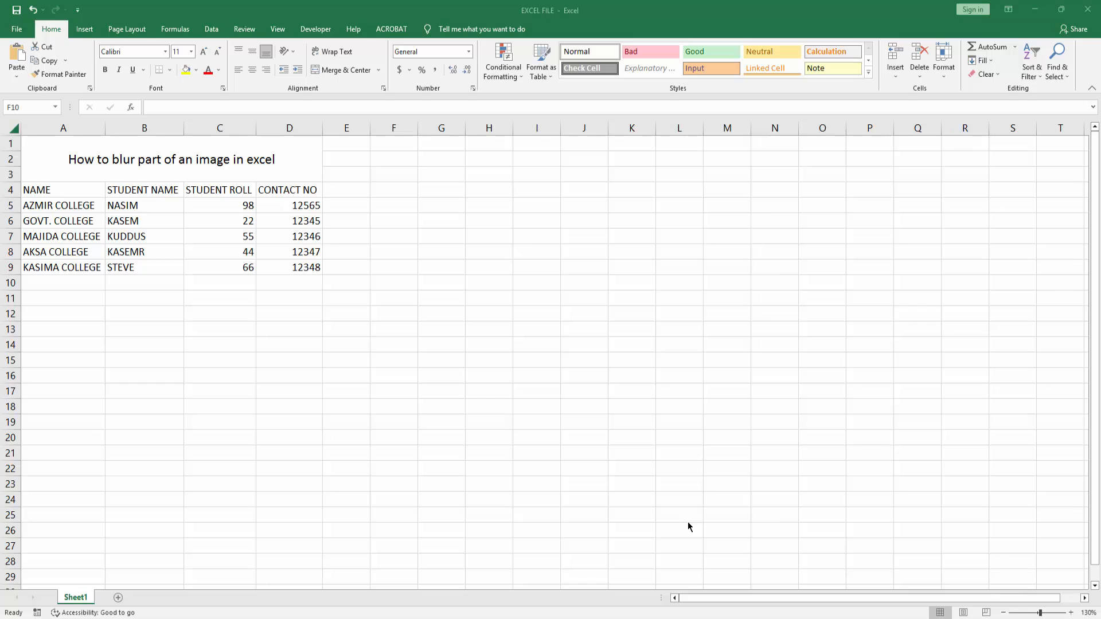
mouse_move(588, 351)
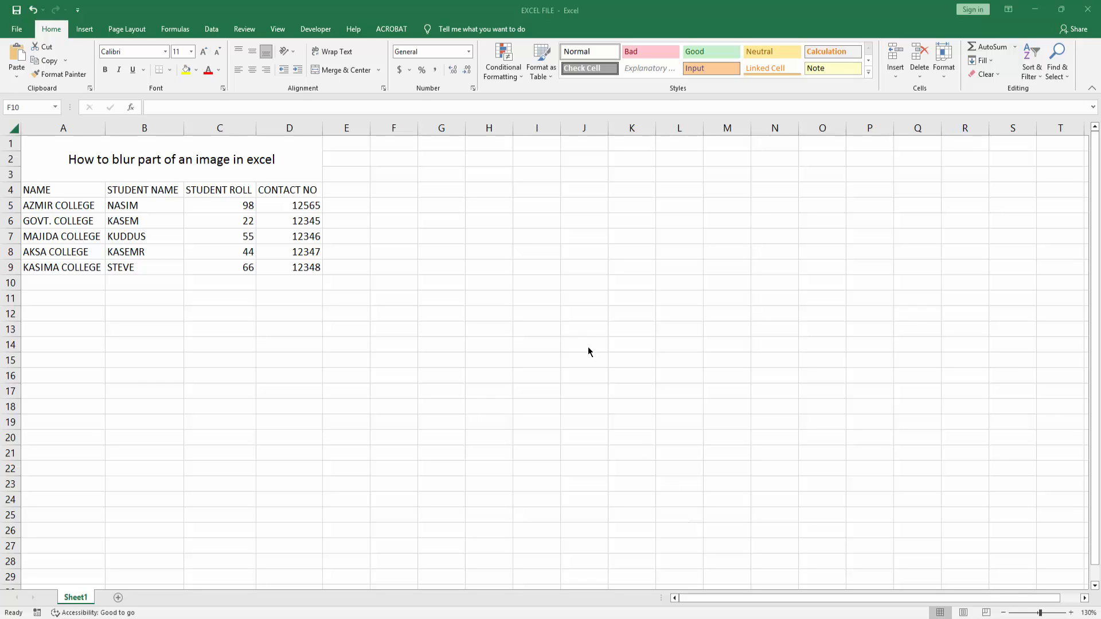
- Insert the fern photo from This Device into an empty spot beside the student table and select it
left_click(441, 375)
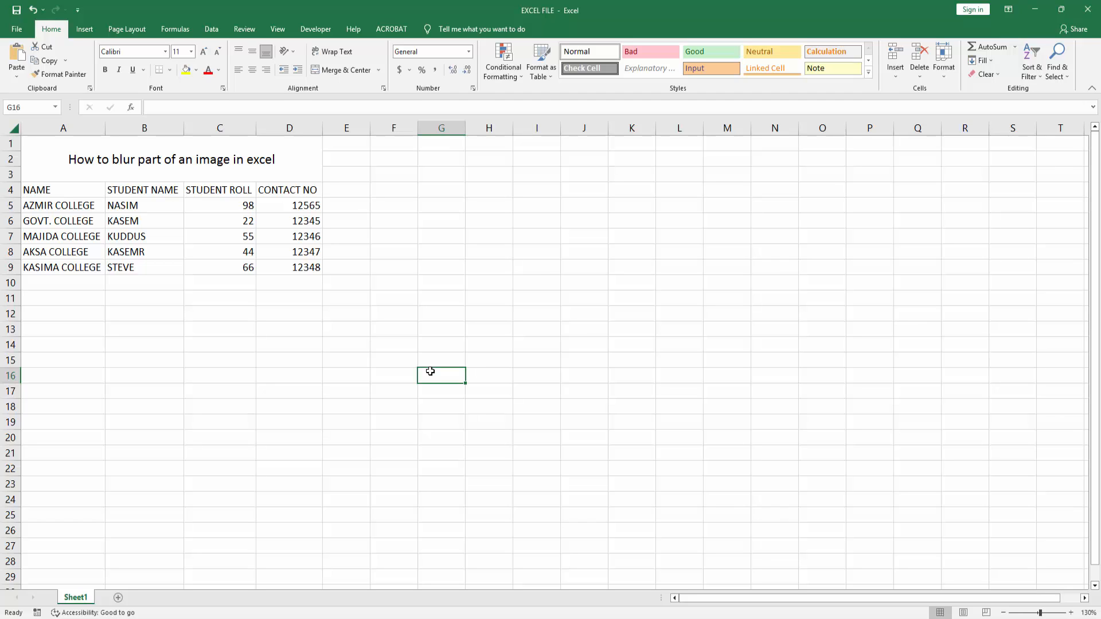
left_click(84, 29)
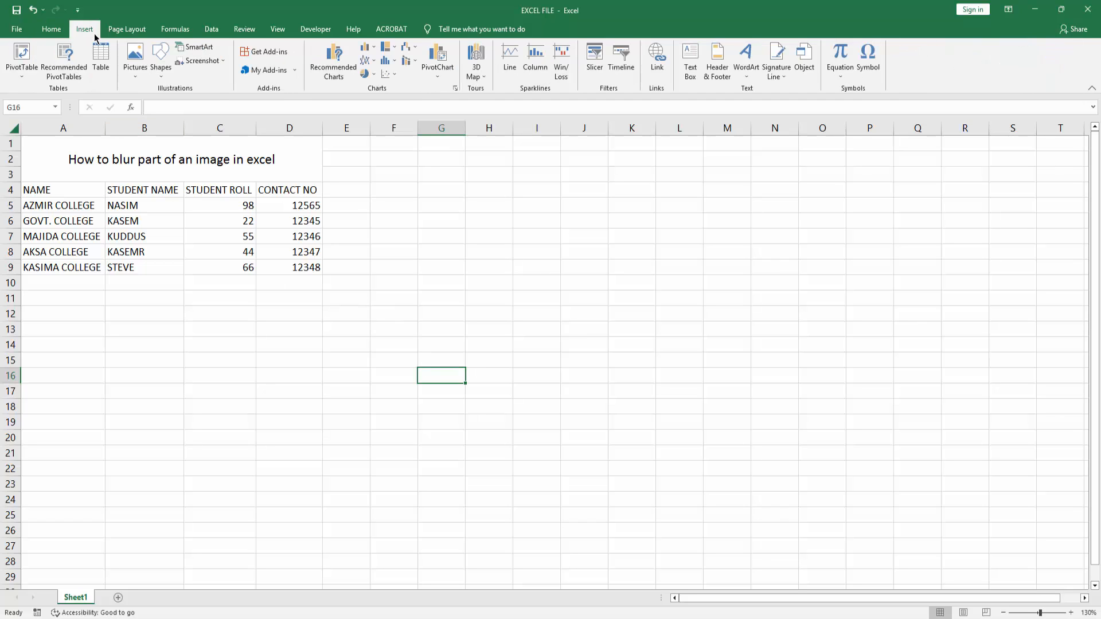
left_click(136, 57)
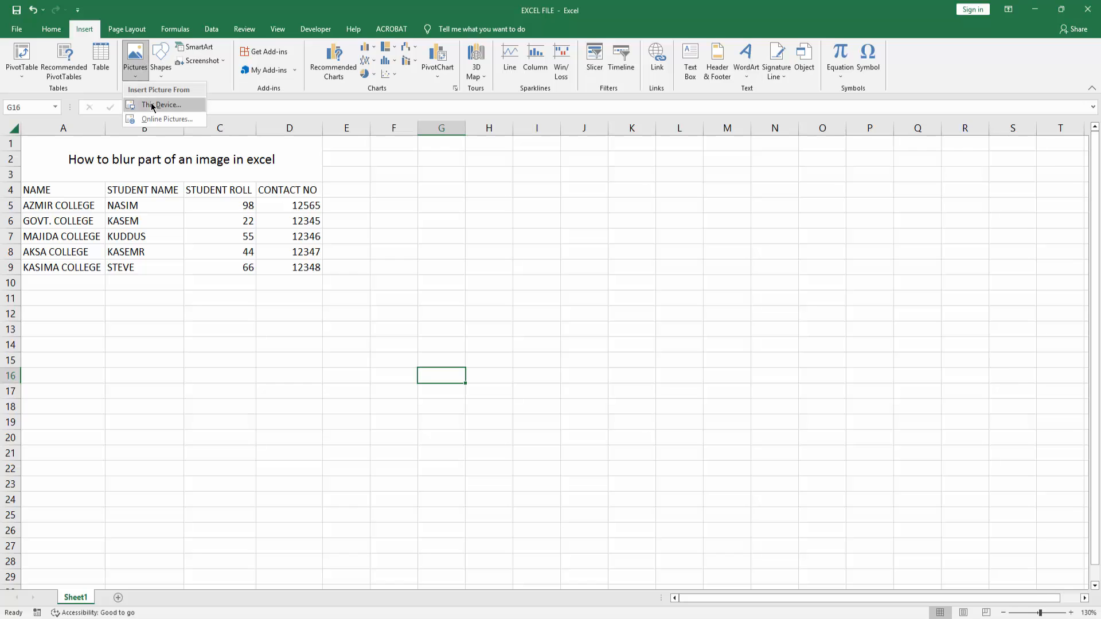
left_click(161, 105)
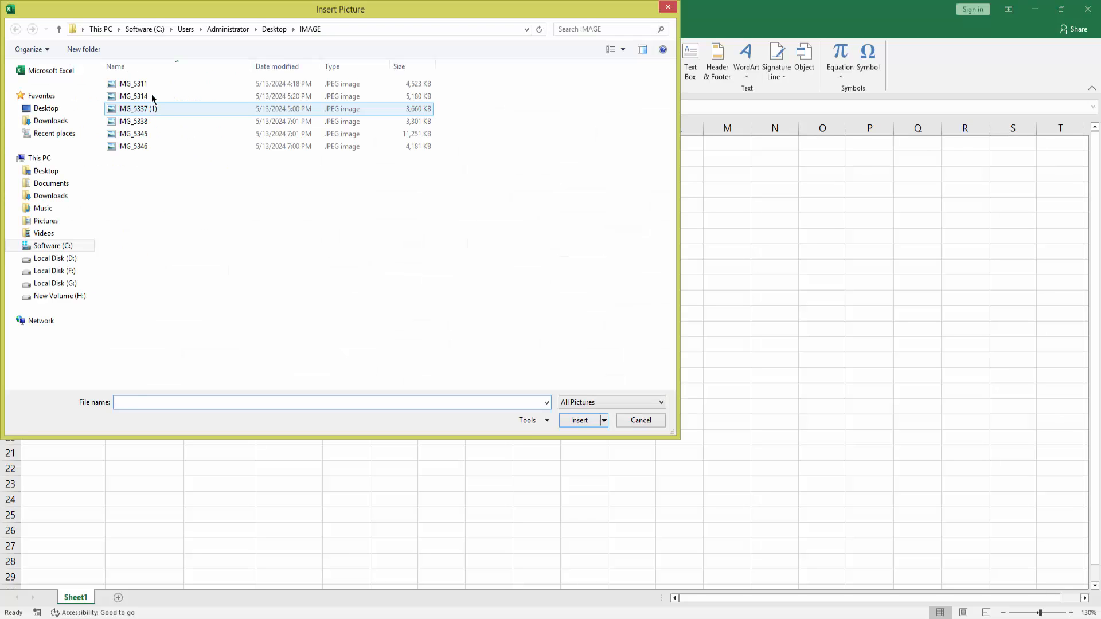
left_click(639, 420)
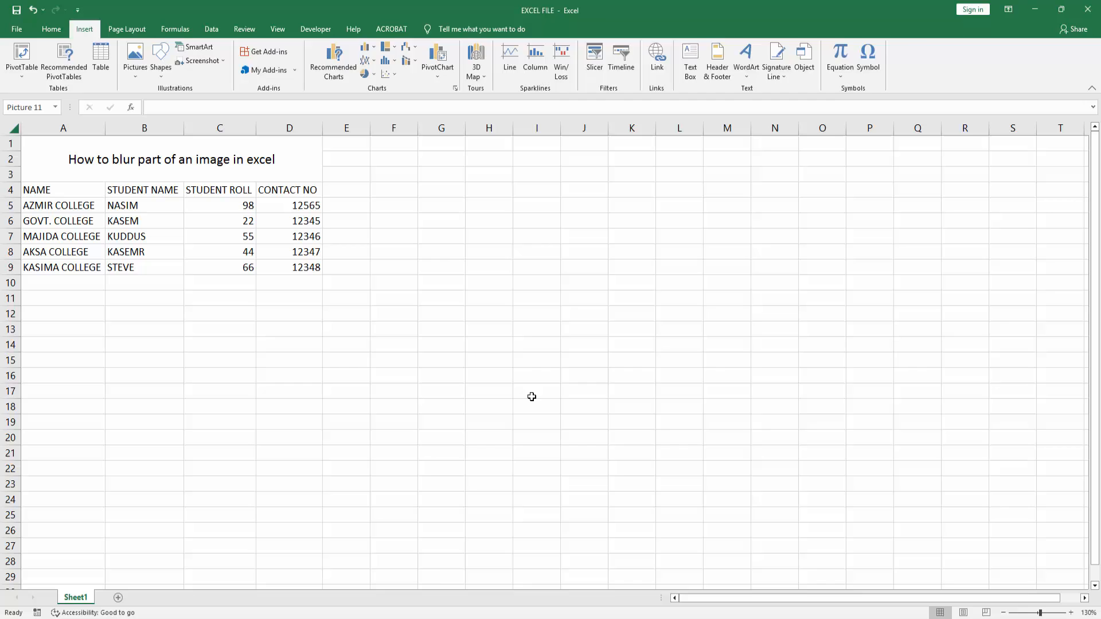
left_click(136, 55)
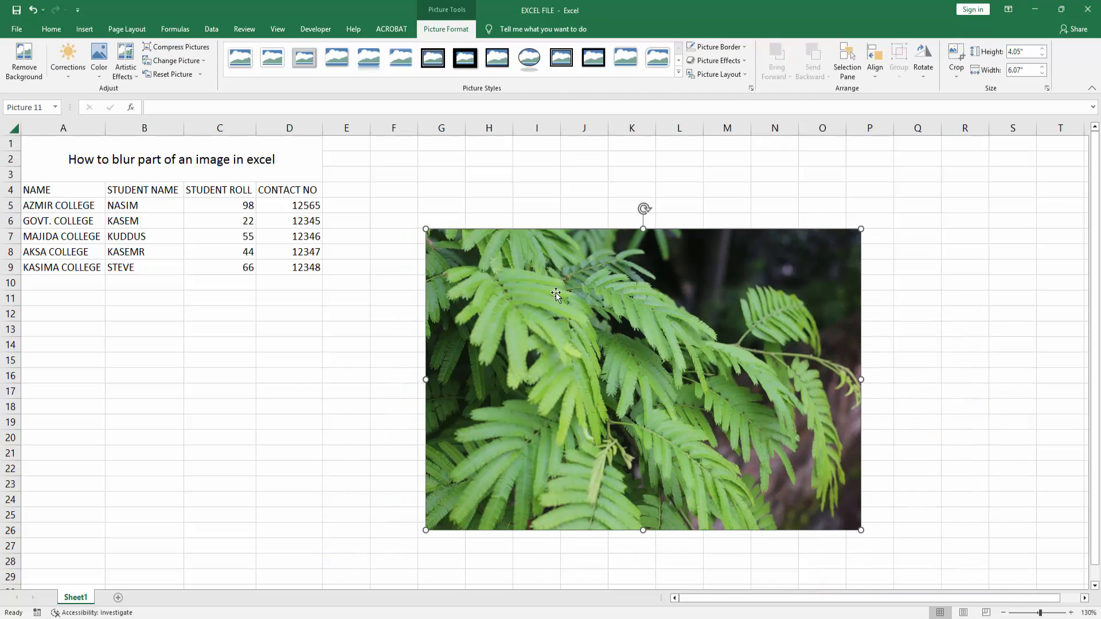
- Copy-paste the fern photo and align the duplicate exactly over the original
right_click(555, 293)
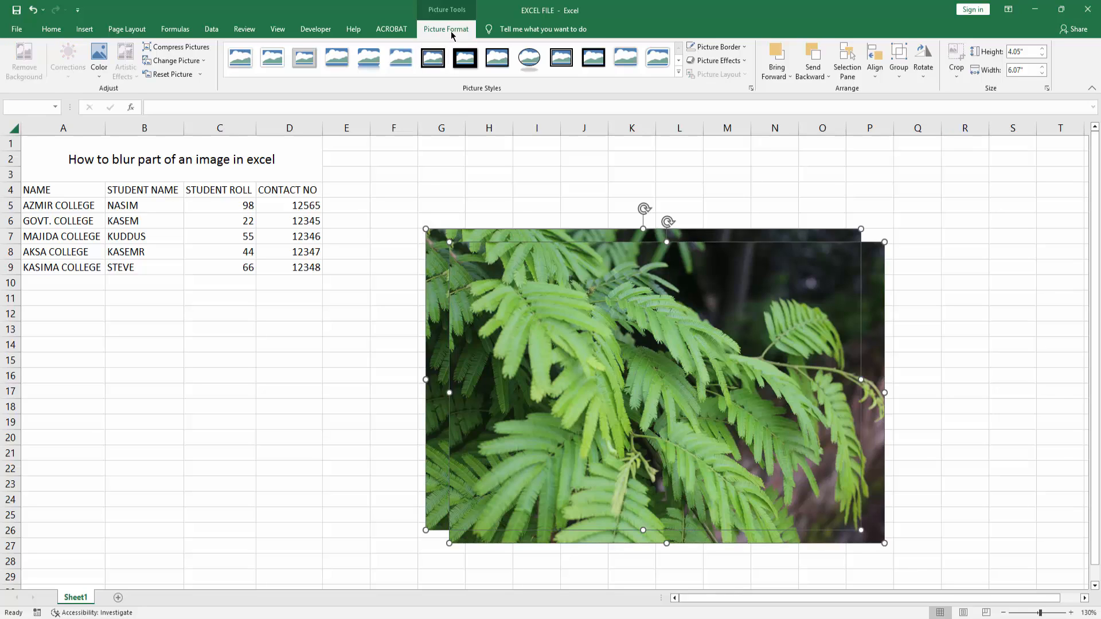
mouse_move(874, 62)
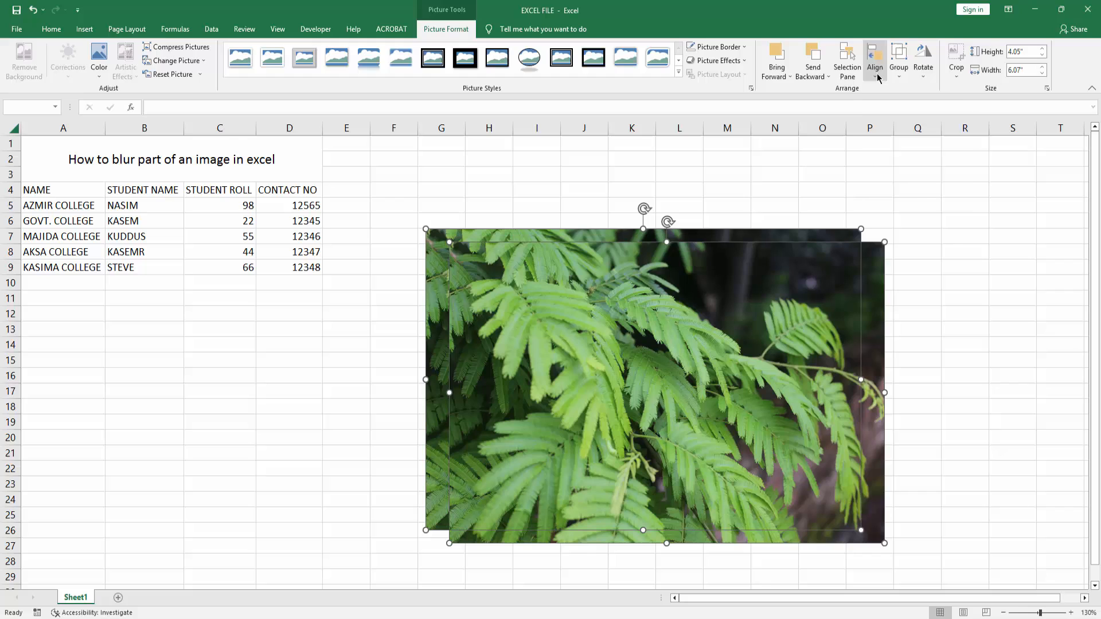
left_click(874, 59)
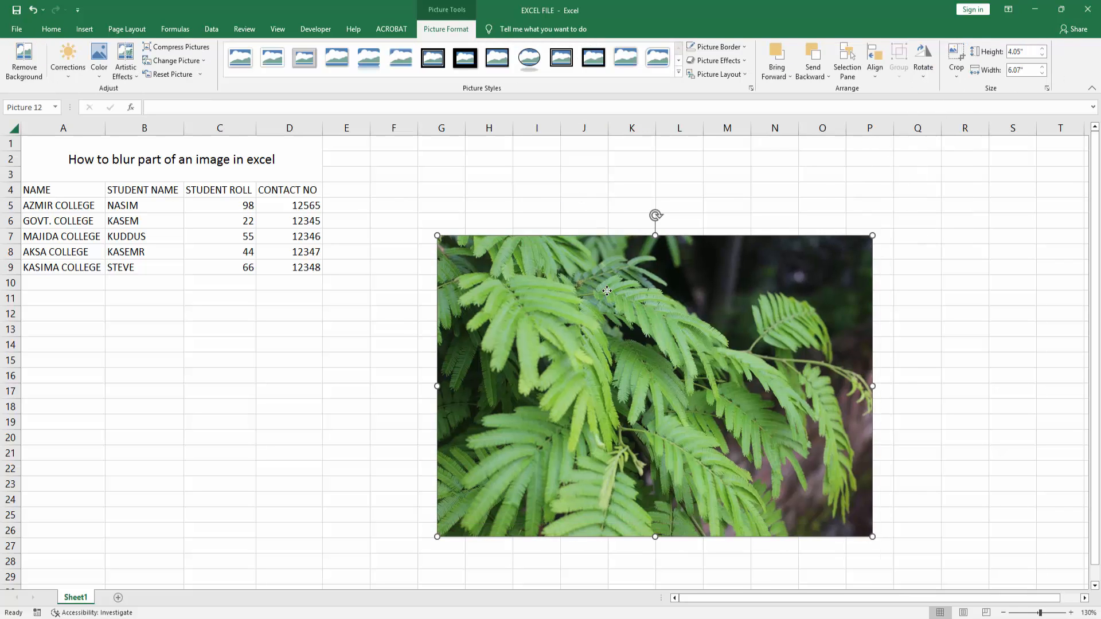
mouse_move(933, 83)
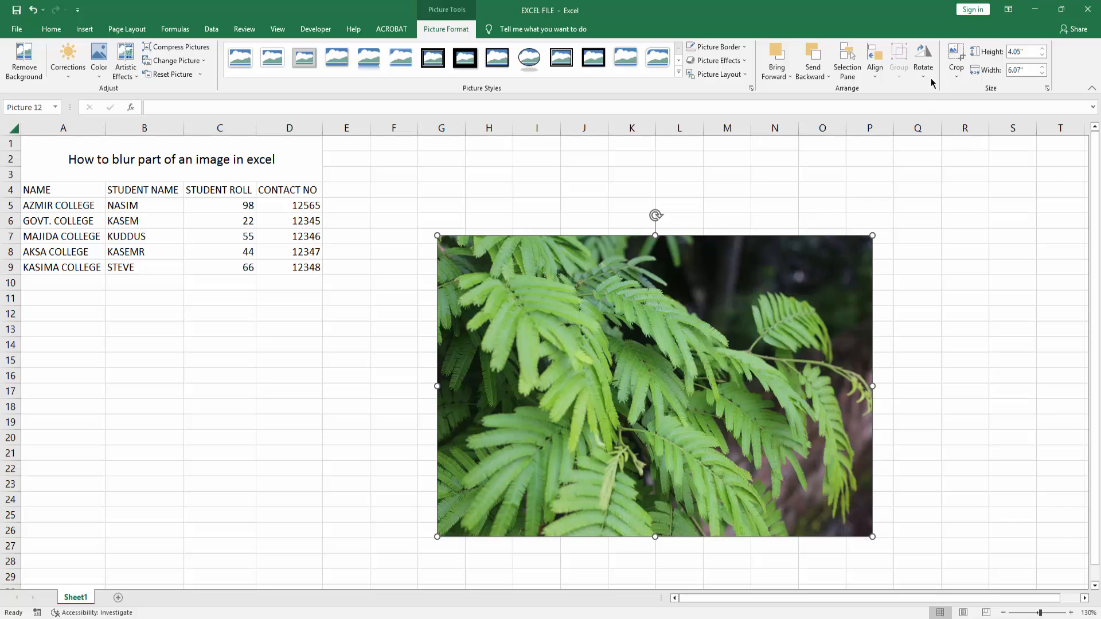
left_click(955, 60)
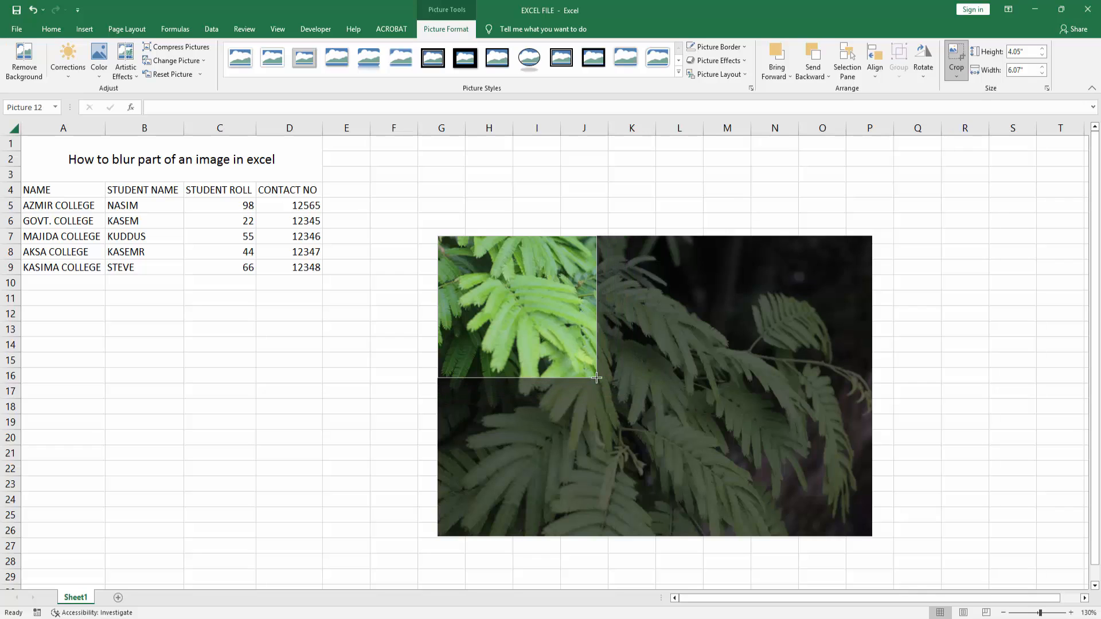
- Crop the top copy down to its top-left portion and reselect the cropped piece
left_click(630, 205)
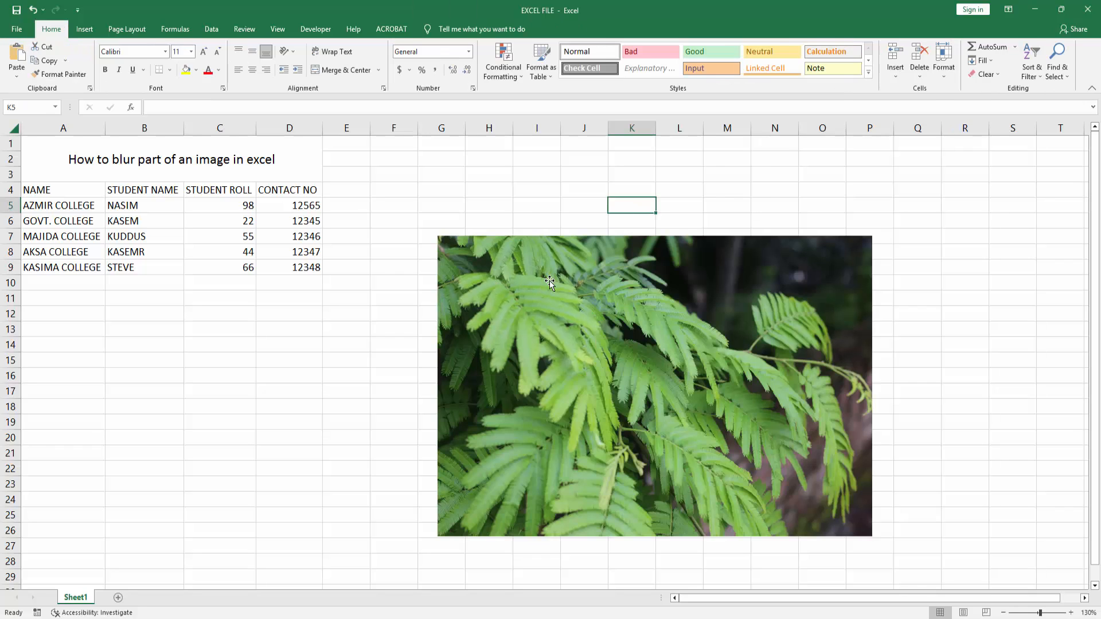
left_click(549, 285)
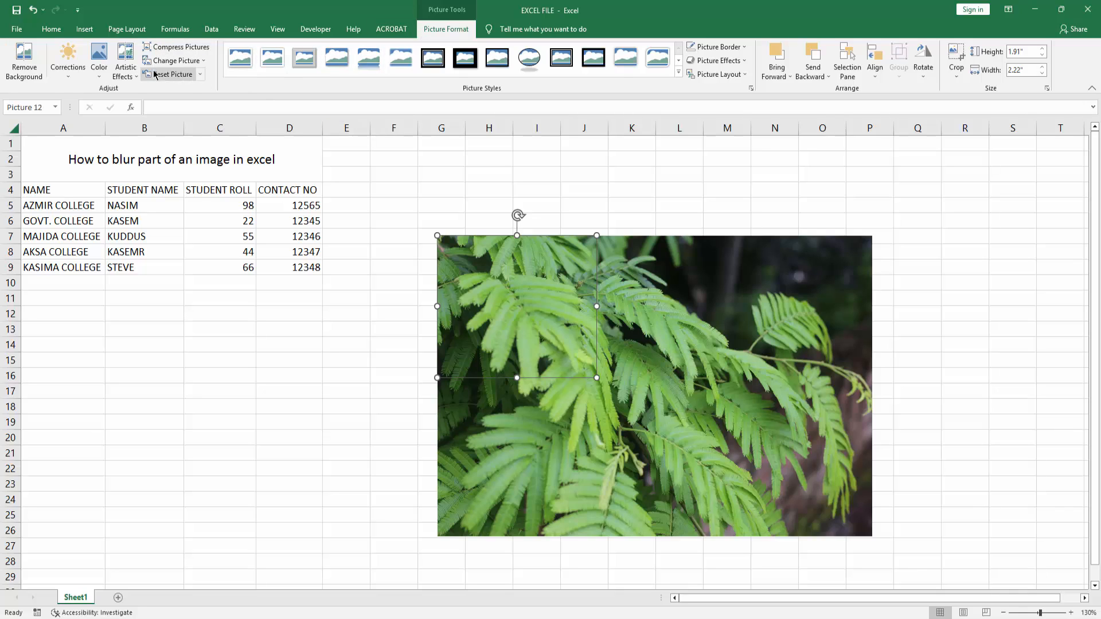
- Apply the Blur artistic effect with Radius 50 to the cropped top-left piece
left_click(125, 60)
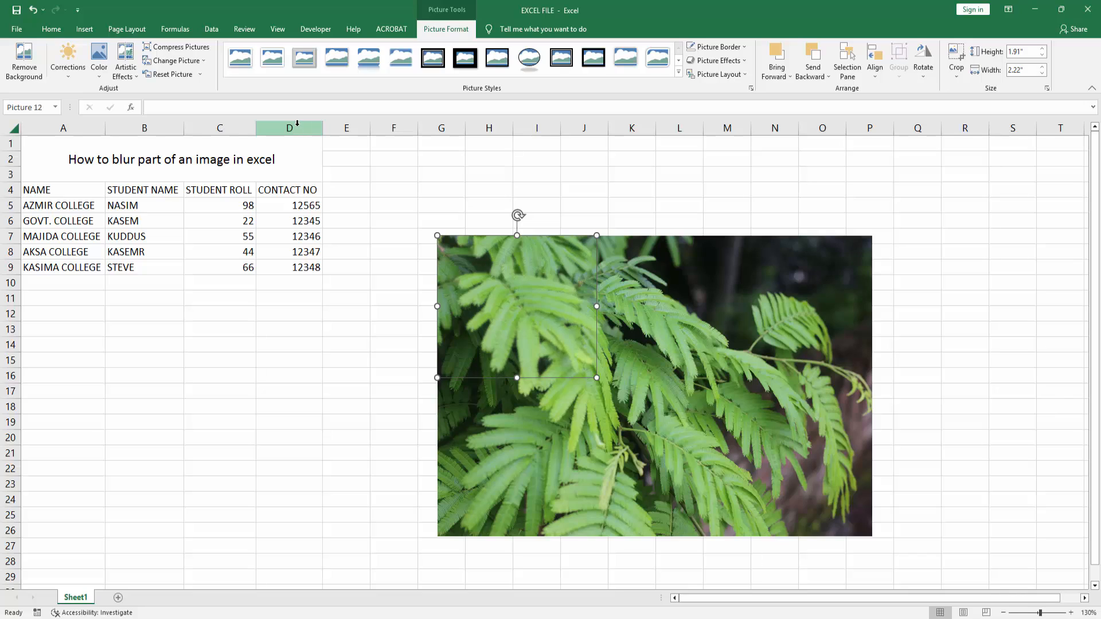
left_click(125, 60)
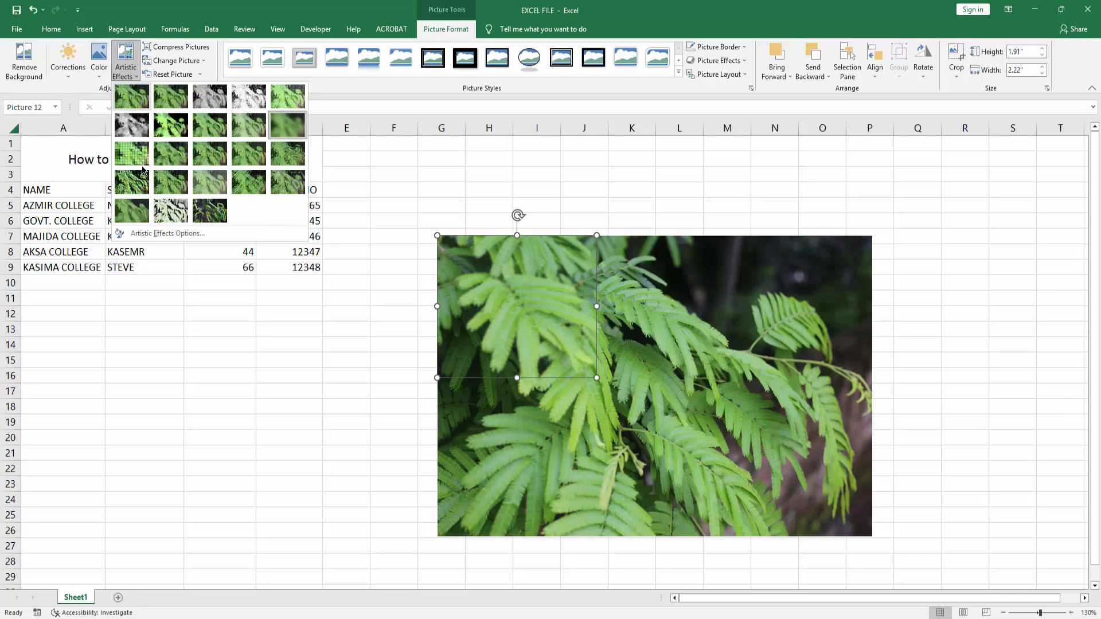
mouse_move(168, 233)
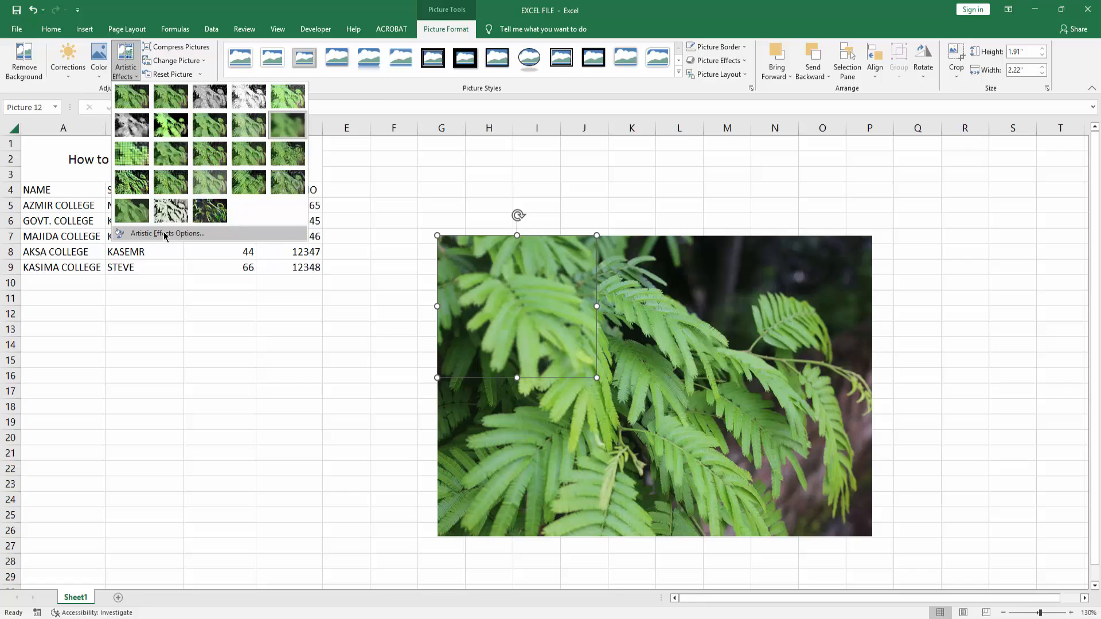
left_click(166, 233)
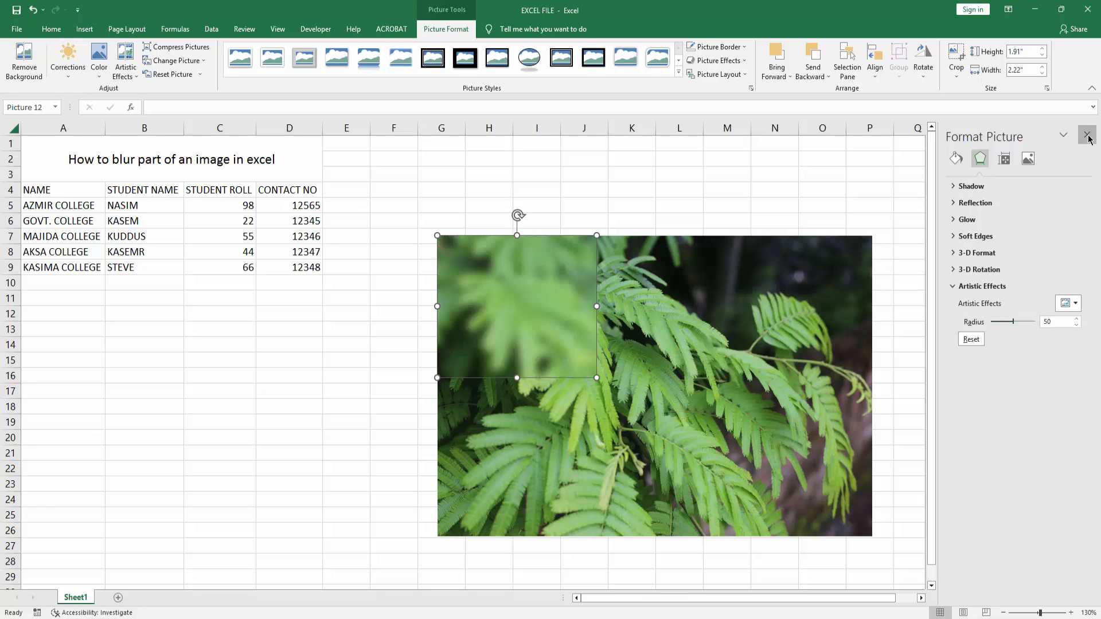
- Group the blurred piece with the full fern photo, then deselect the group
left_click(1090, 136)
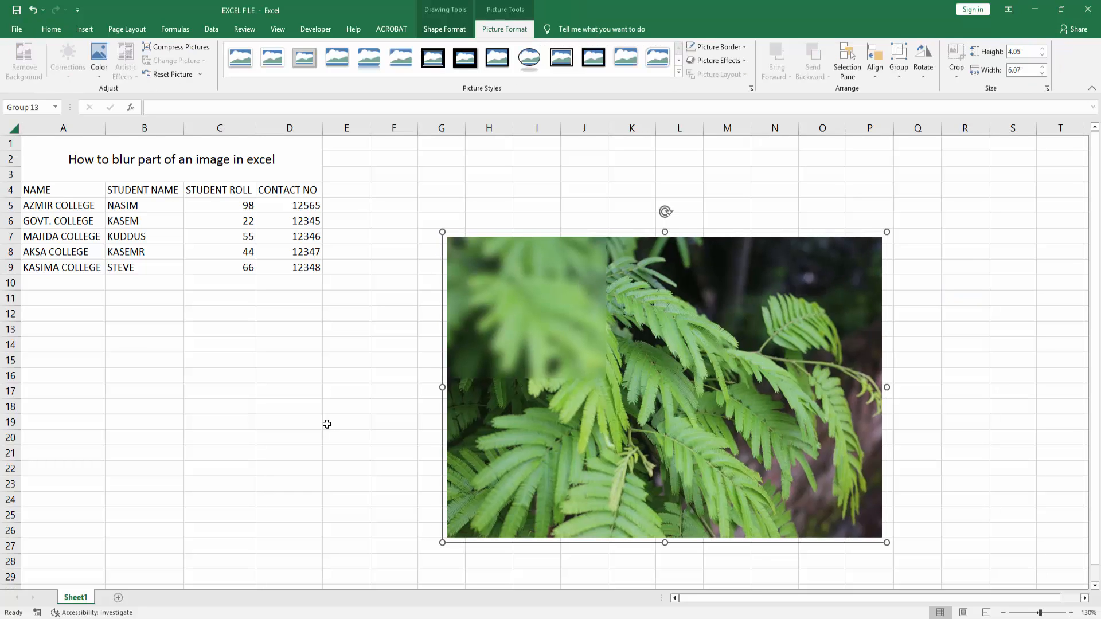
left_click(346, 421)
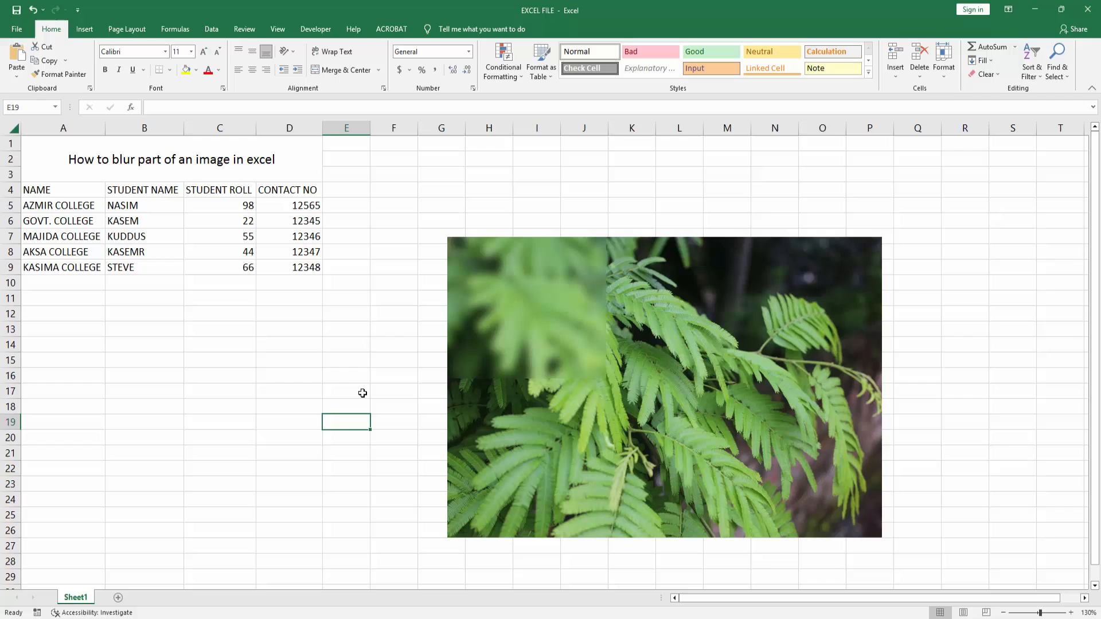